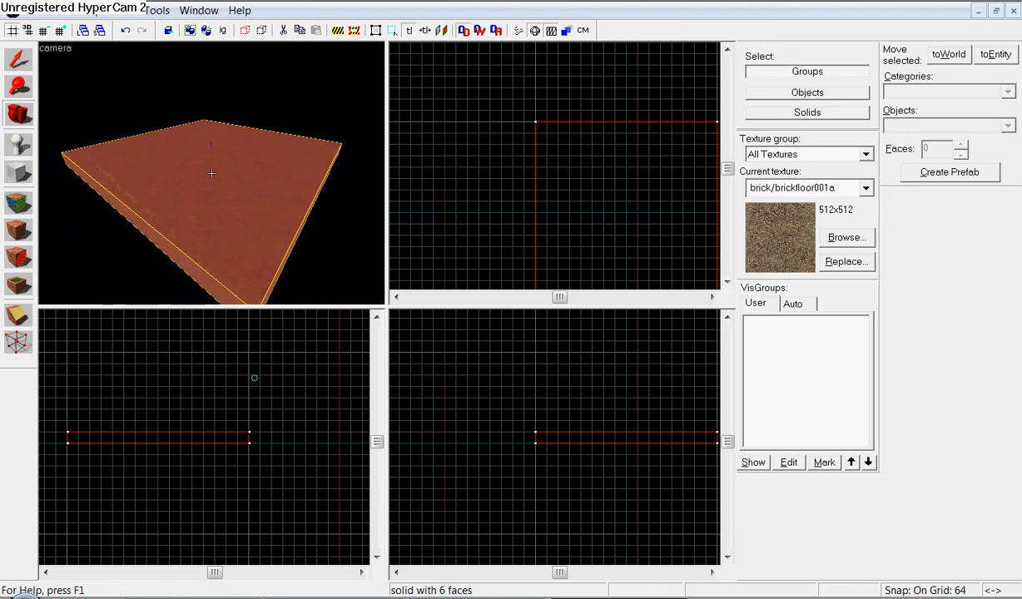
# Mark out a new brick block in the top view with the Block Tool.
pyautogui.click(16, 171)
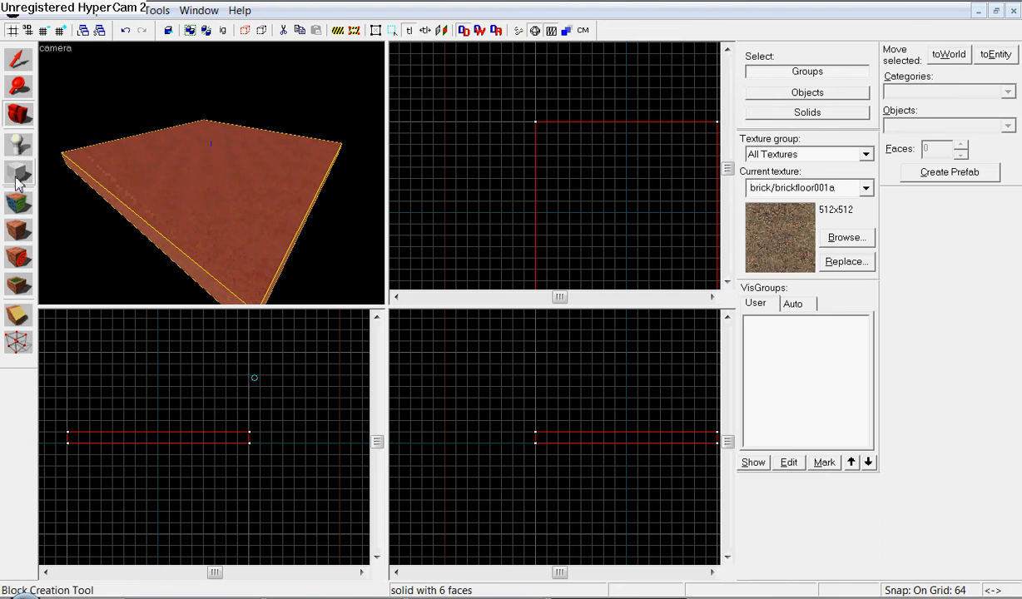
pyautogui.moveTo(18, 171)
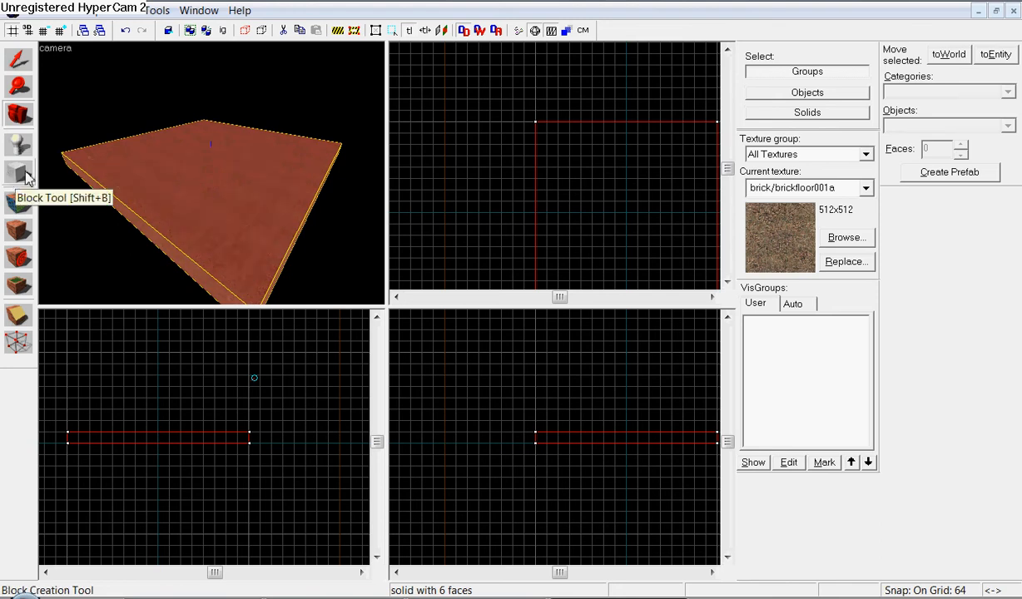
pyautogui.moveTo(20, 176)
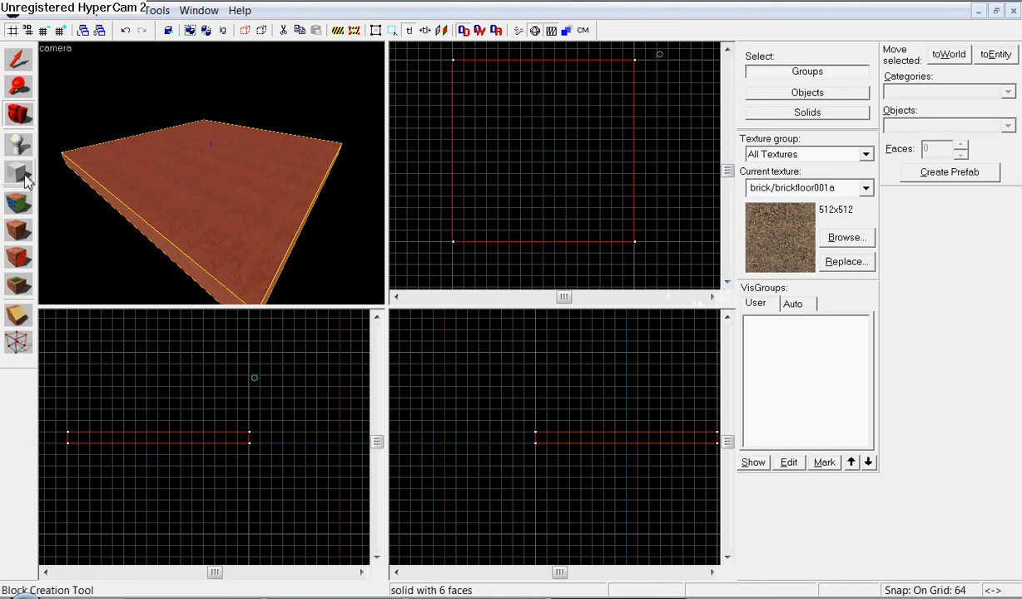
pyautogui.click(18, 171)
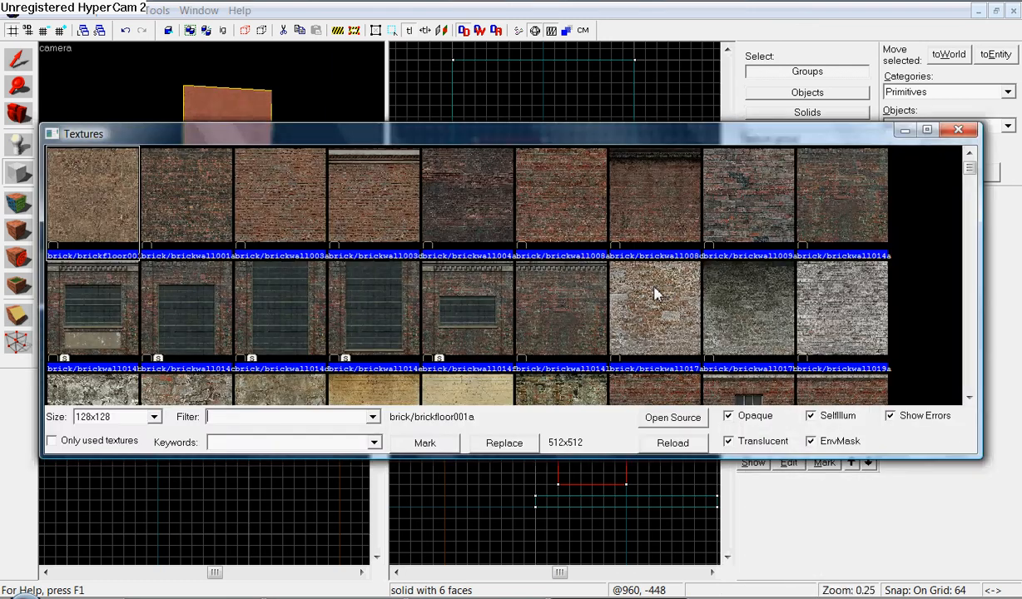
# Filter the texture browser for 'glass' to find combineglass001a.
pyautogui.write('glass')
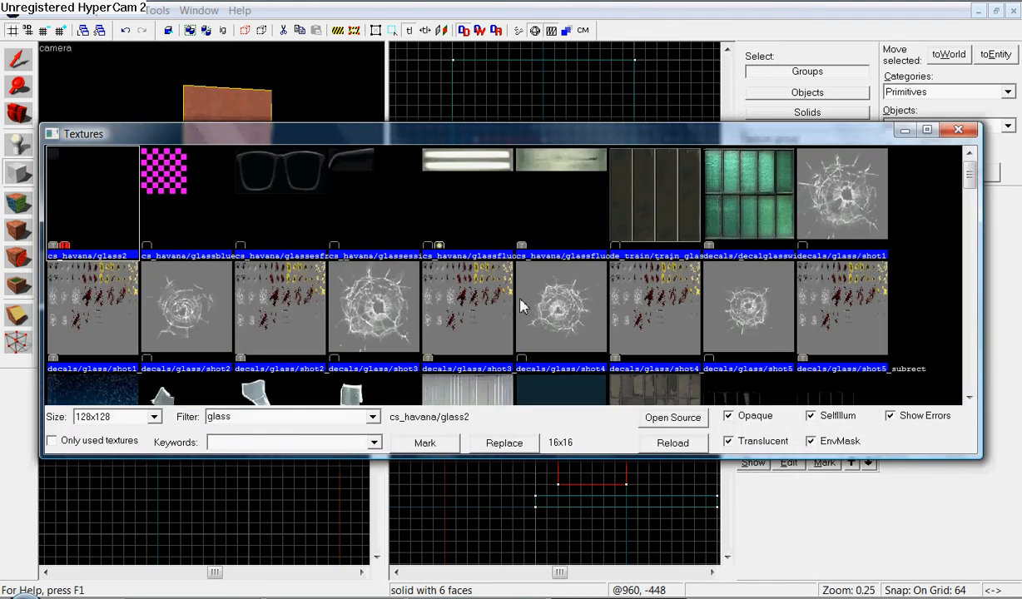
pyautogui.scroll(-3)
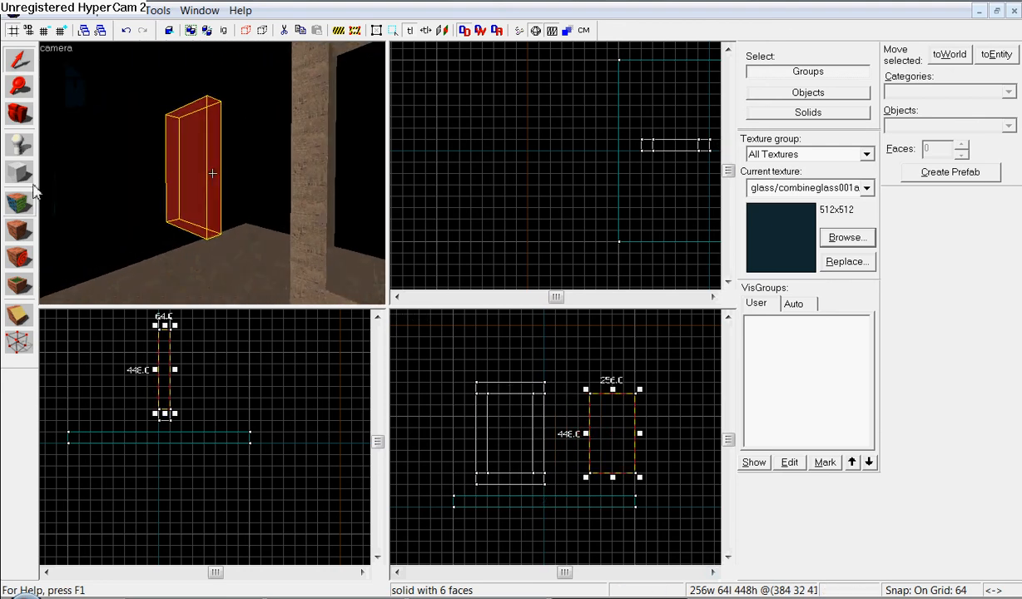
# Choose tools/toolsnodraw as the current texture and enter face texturing mode.
pyautogui.click(845, 237)
pyautogui.write('nodraw')
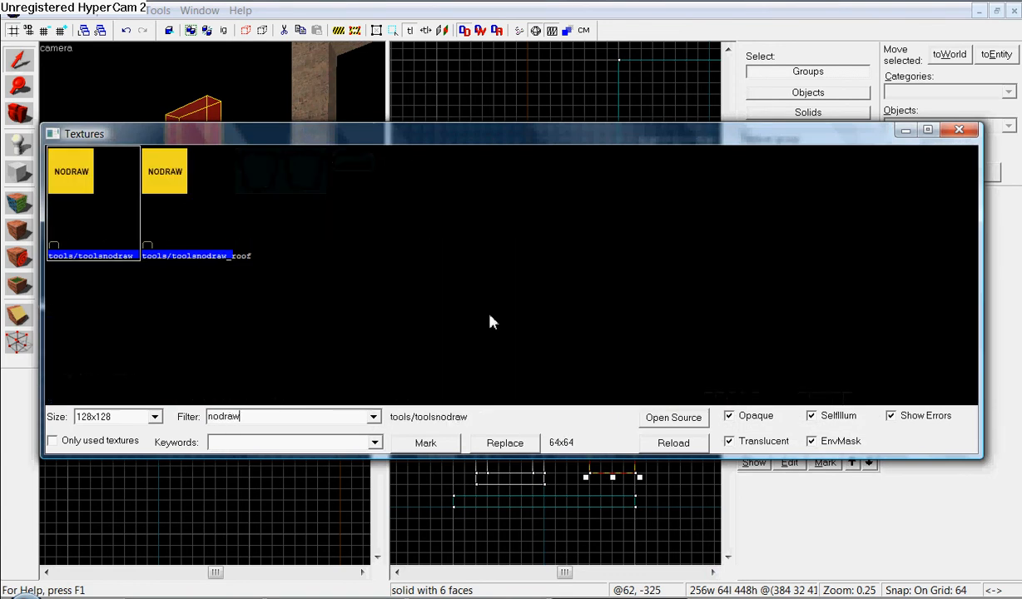
pyautogui.click(958, 130)
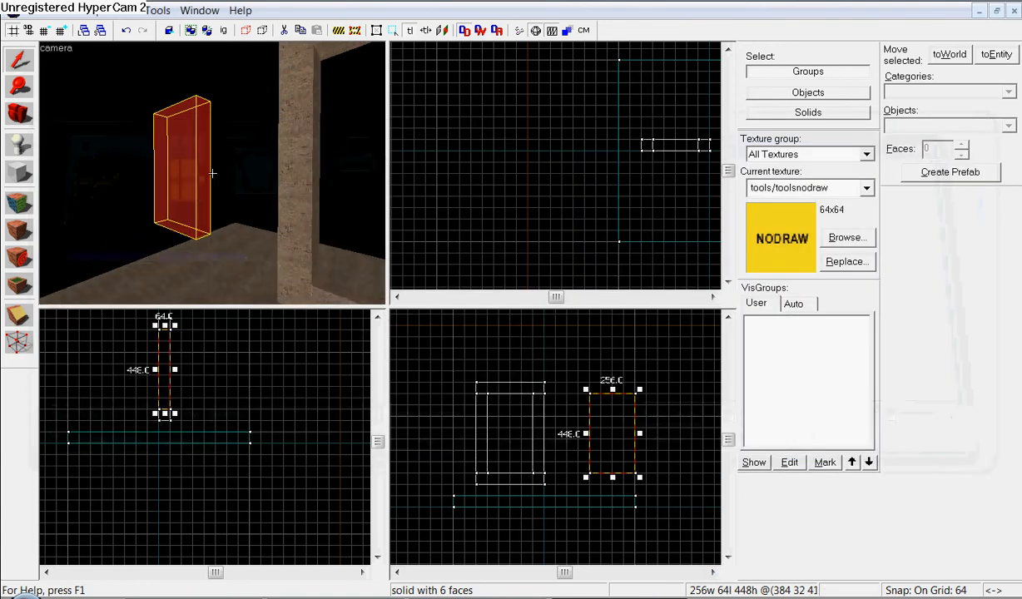
pyautogui.click(19, 203)
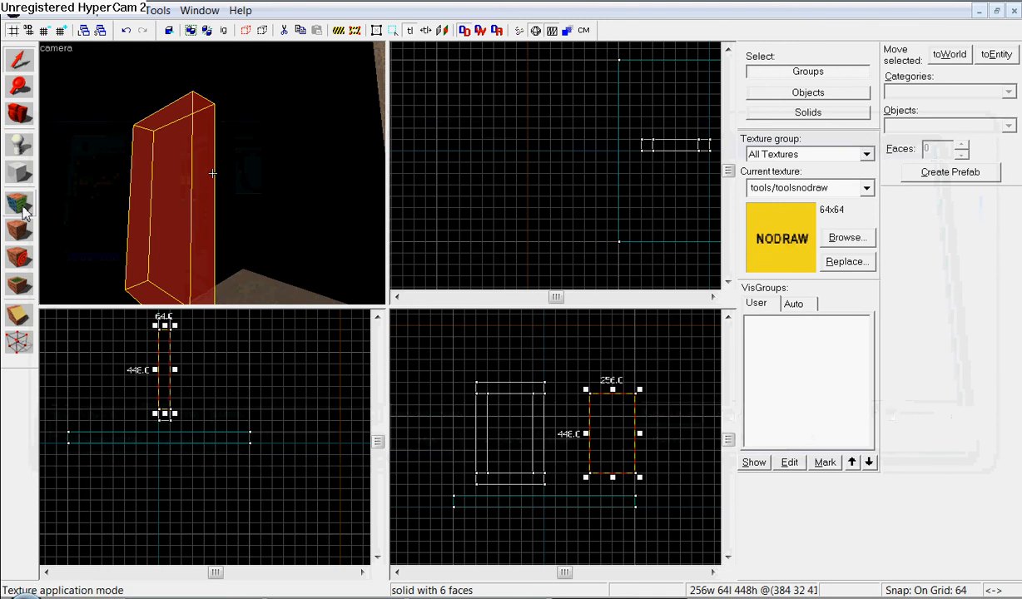
pyautogui.moveTo(18, 204)
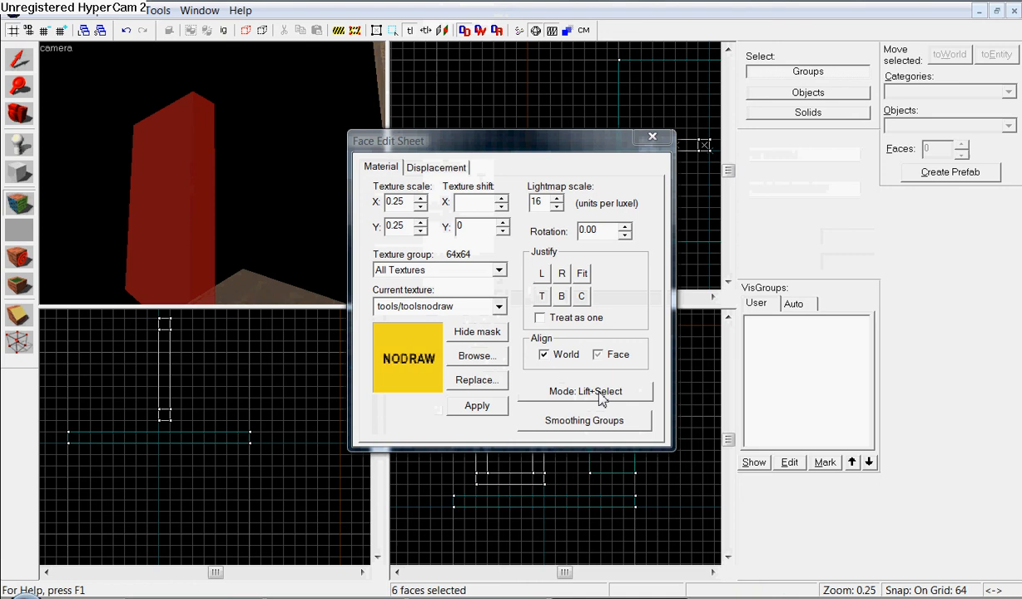
# Set face editing to Apply (texture only) and put nodraw on the pane's side faces.
pyautogui.click(586, 392)
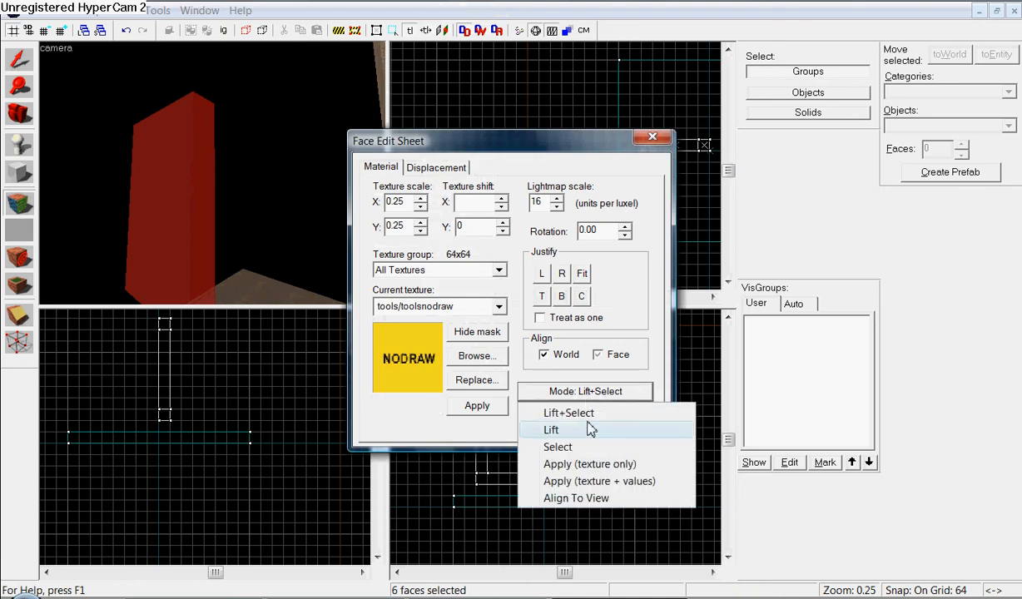
pyautogui.moveTo(589, 463)
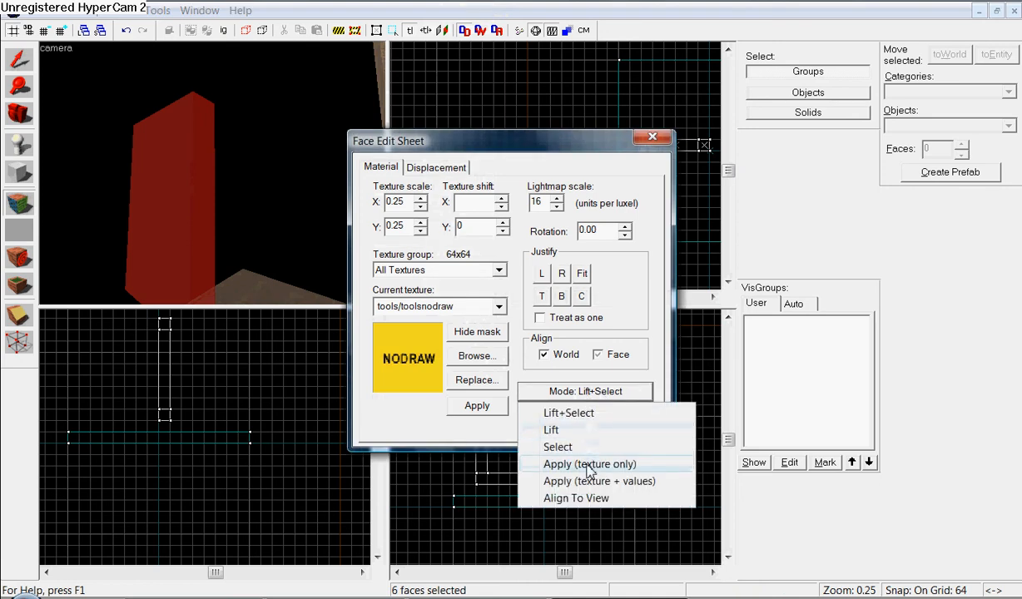
pyautogui.click(589, 463)
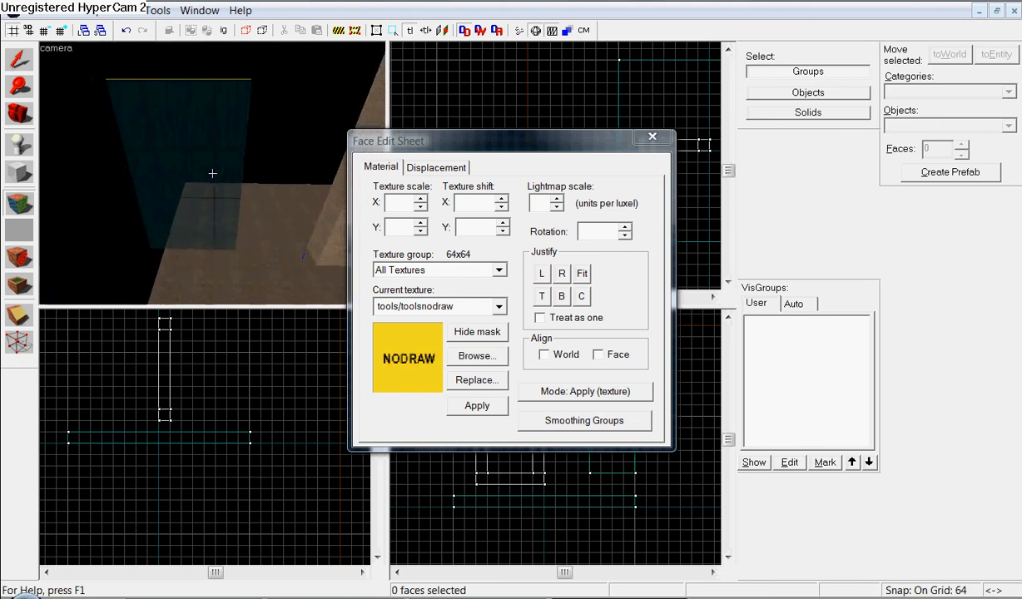
pyautogui.click(653, 136)
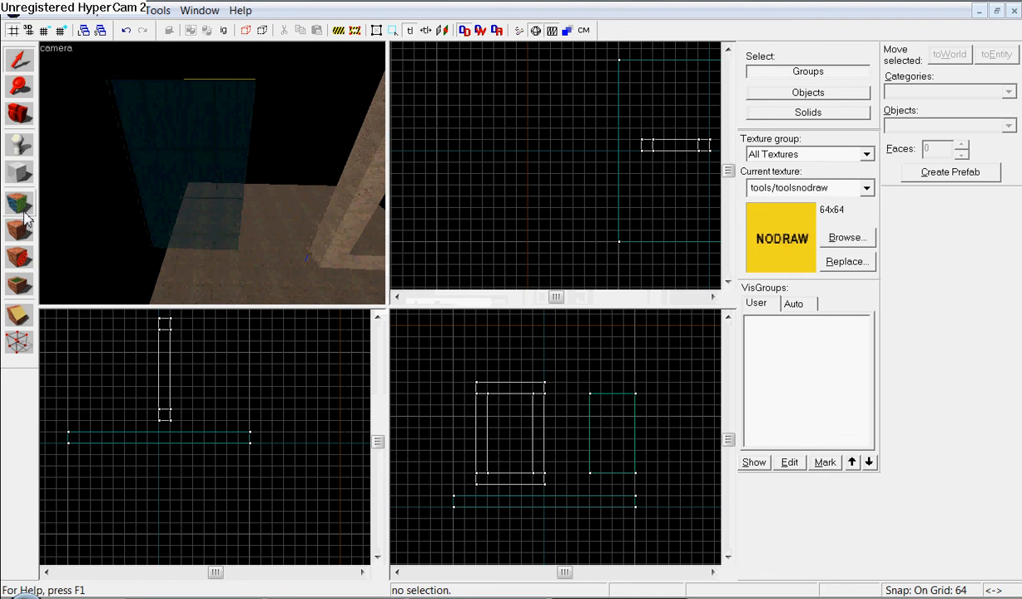
pyautogui.click(18, 200)
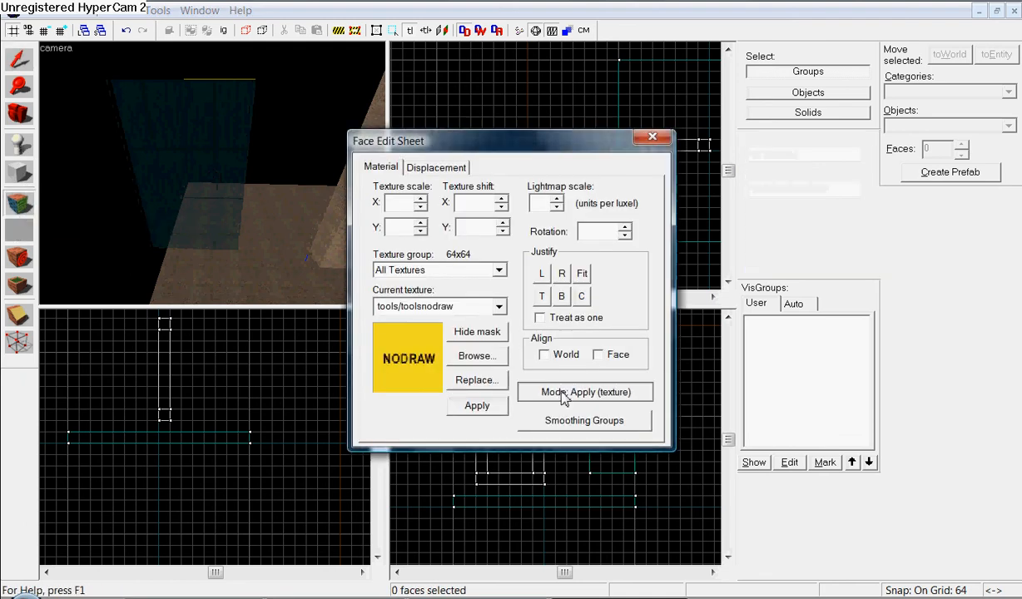
pyautogui.click(653, 136)
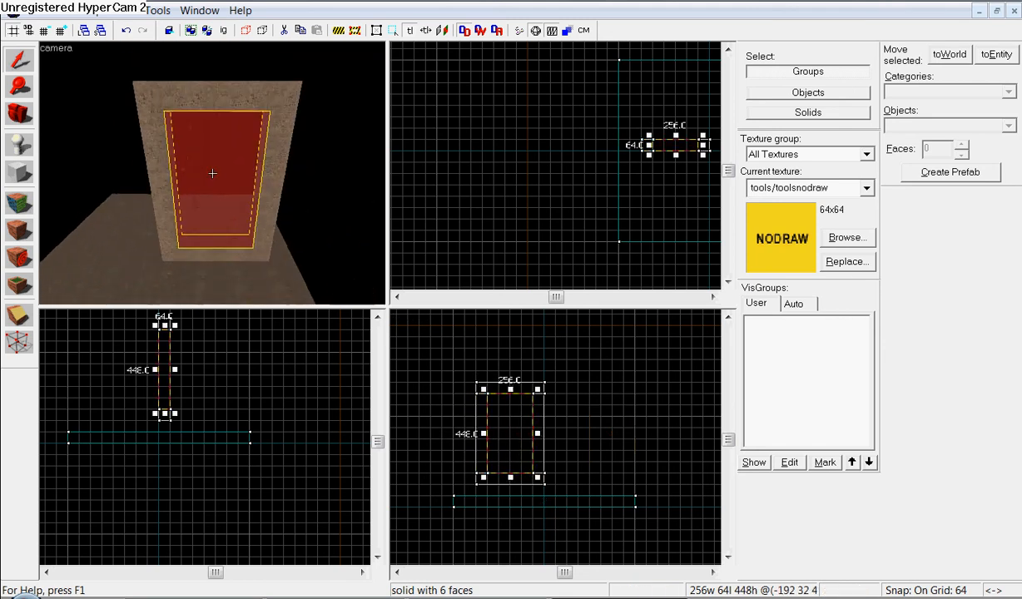
pyautogui.moveTo(217, 93)
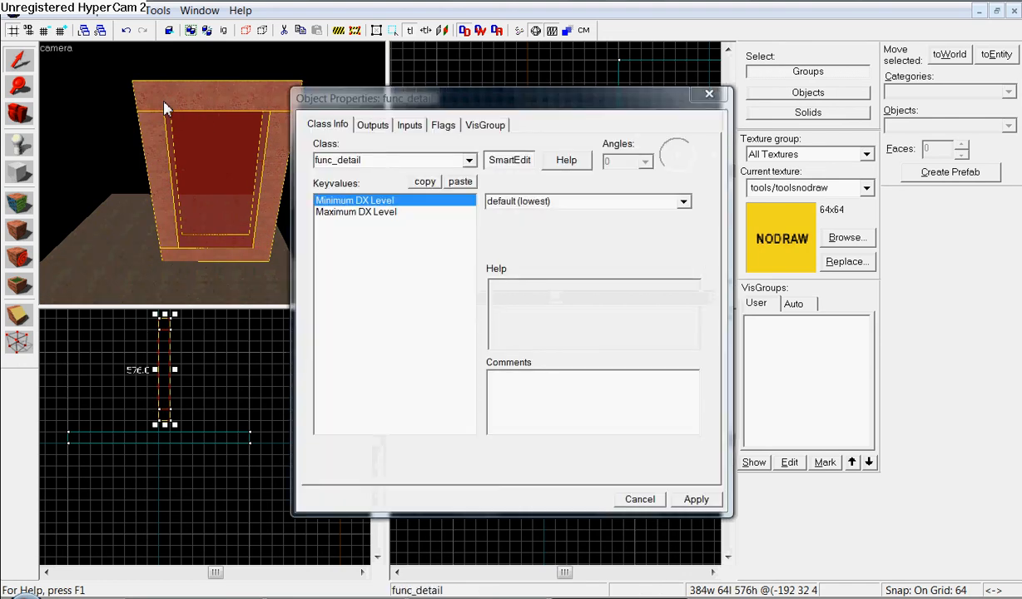
# Make the glass pane a func_door entity.
pyautogui.click(469, 159)
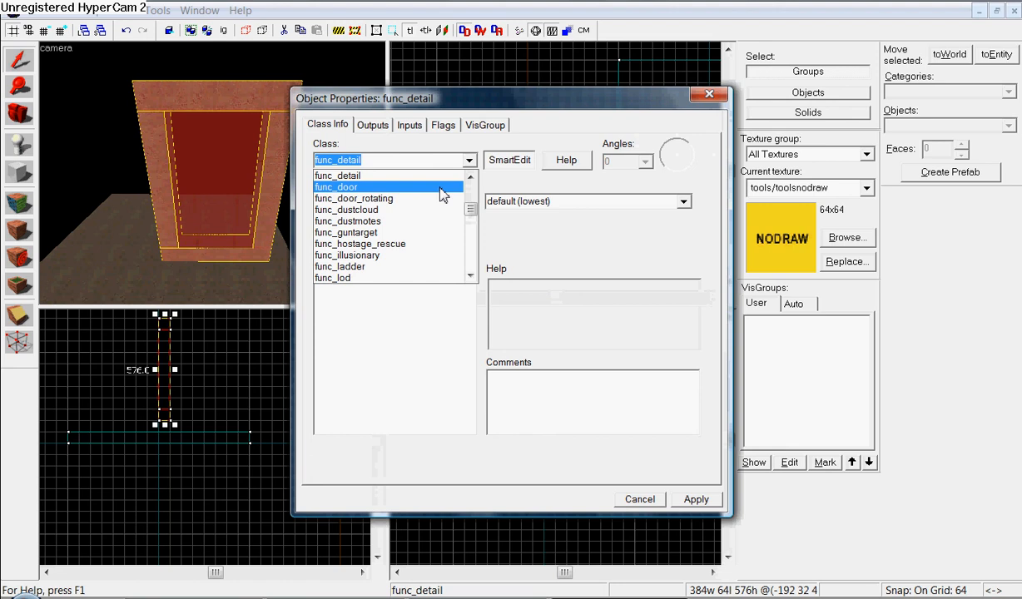
pyautogui.click(336, 186)
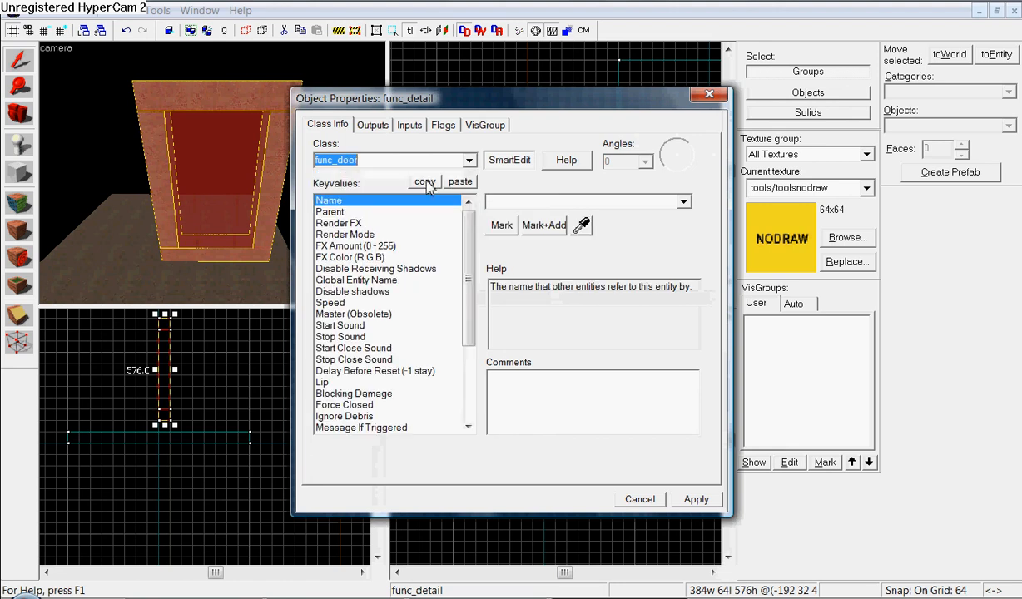
pyautogui.scroll(-3)
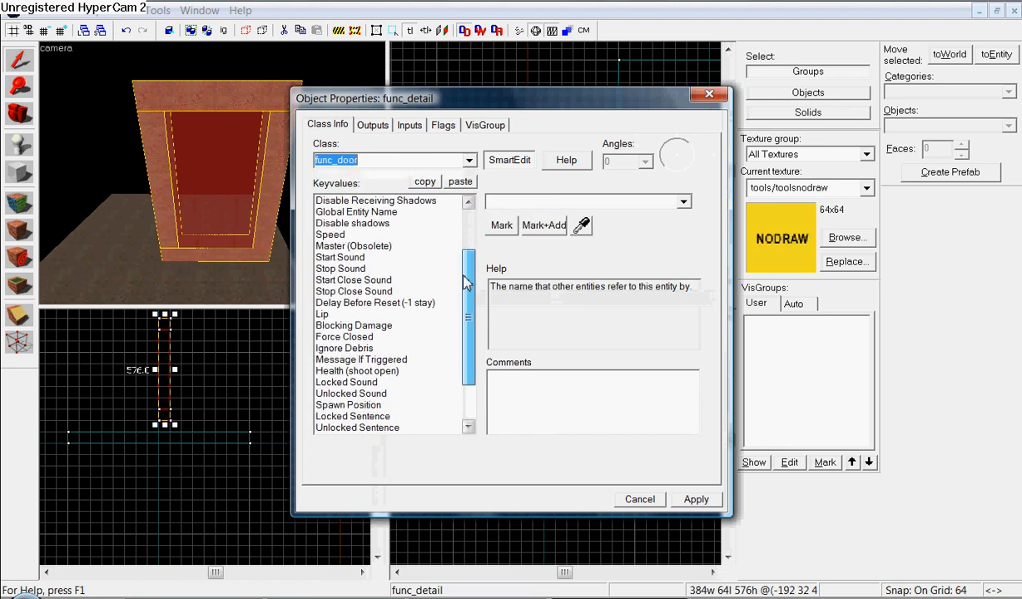
pyautogui.scroll(-3)
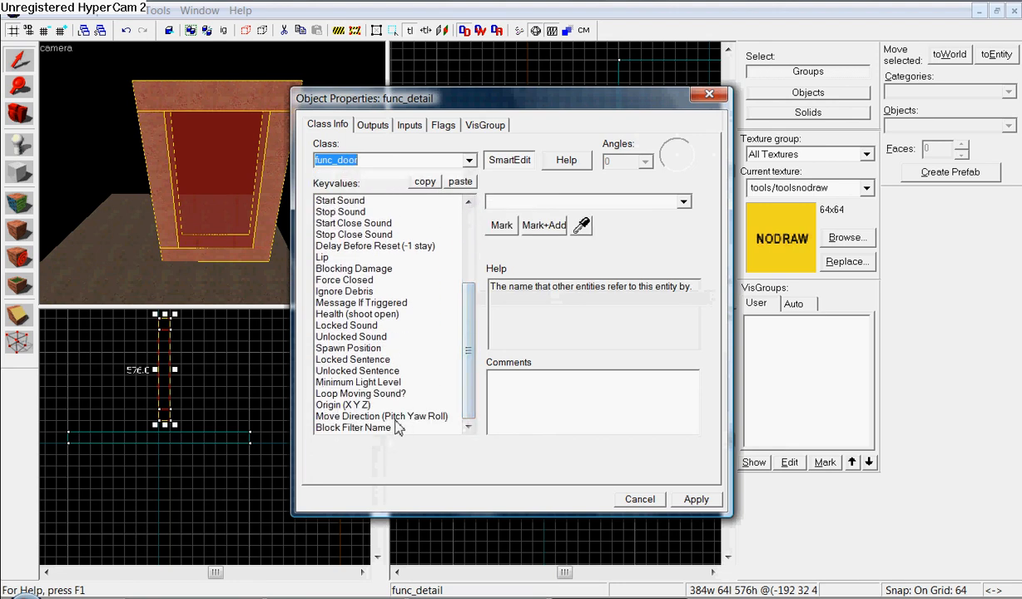
# Set the door's Move Direction to Up (-90 0 0).
pyautogui.click(383, 416)
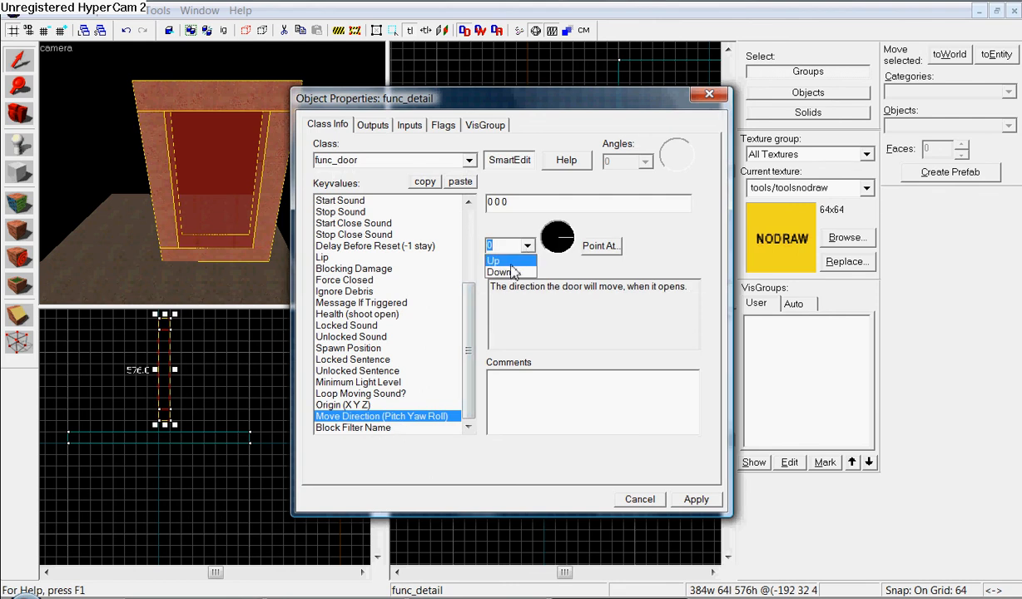
pyautogui.click(499, 273)
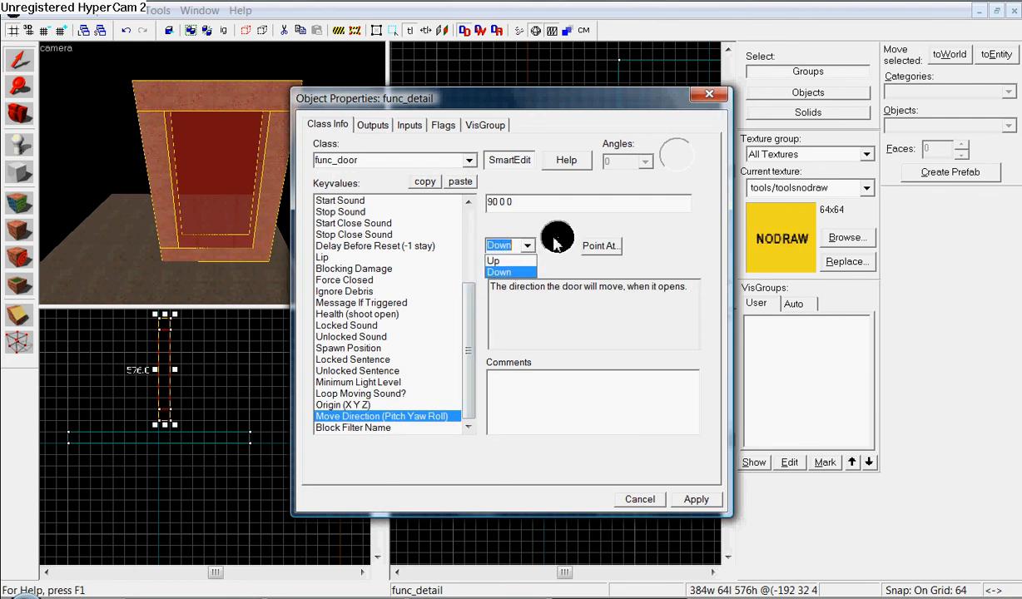
pyautogui.click(500, 260)
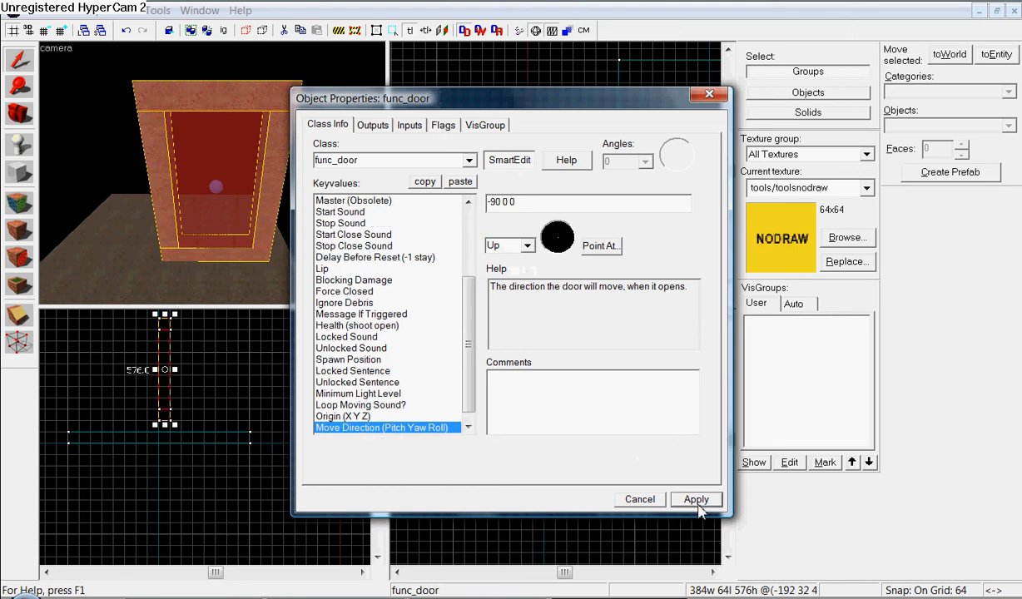
pyautogui.click(443, 125)
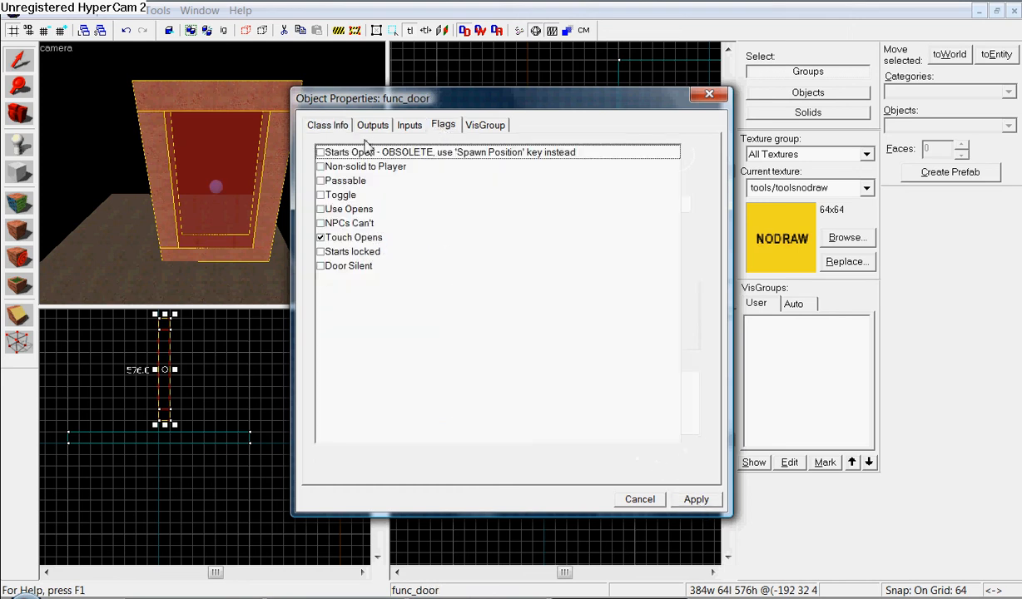
# Clear the Touch Opens flag and enable Use Opens.
pyautogui.click(319, 237)
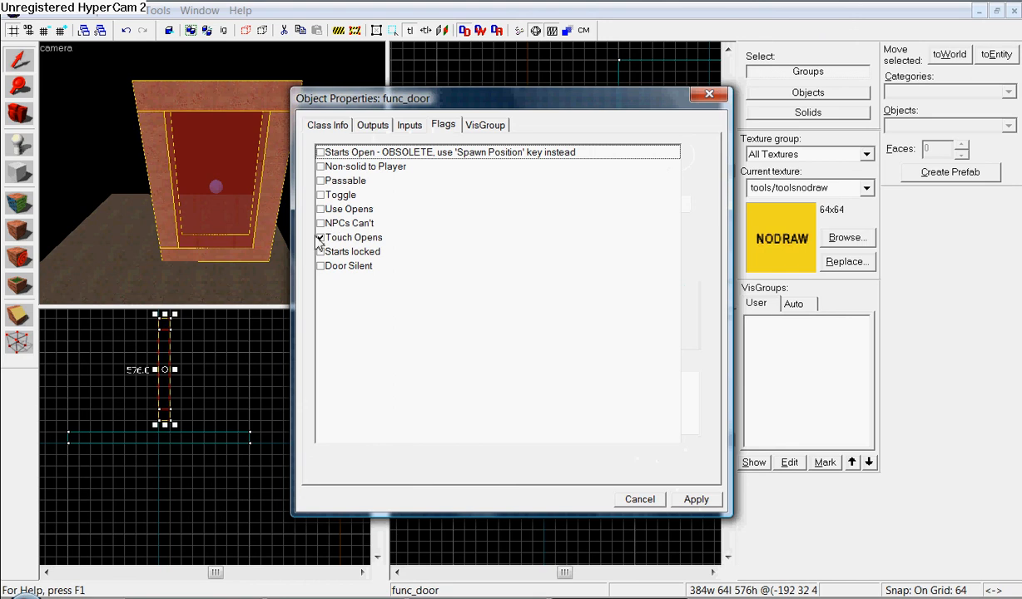
pyautogui.click(353, 236)
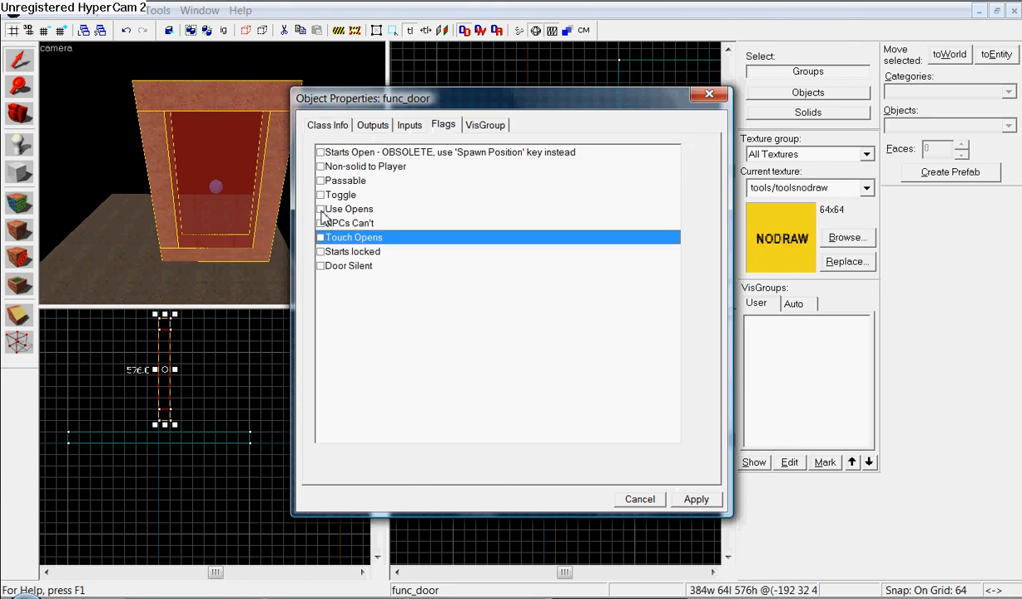
pyautogui.click(320, 209)
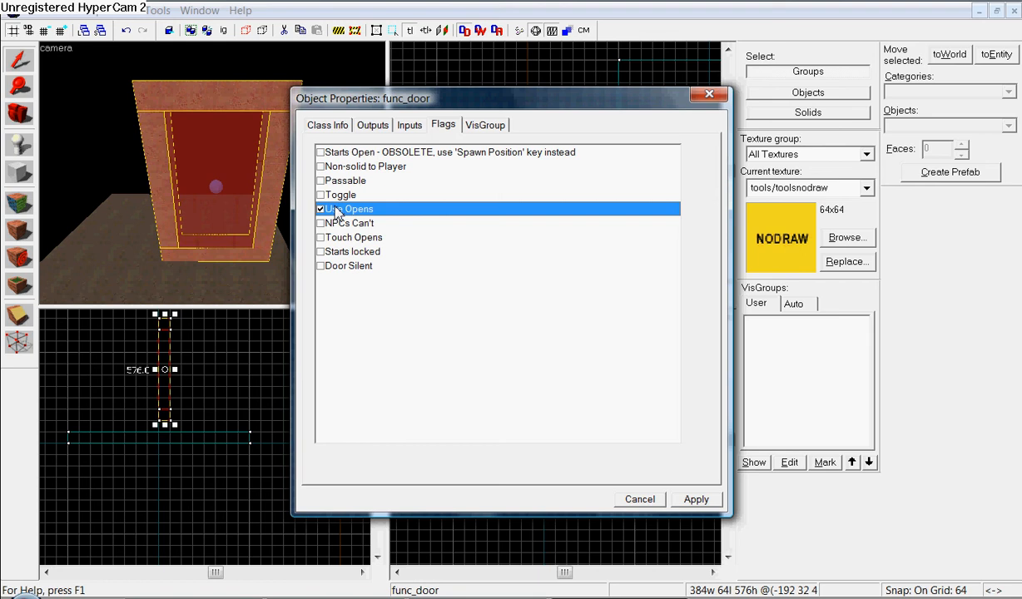
pyautogui.moveTo(358, 214)
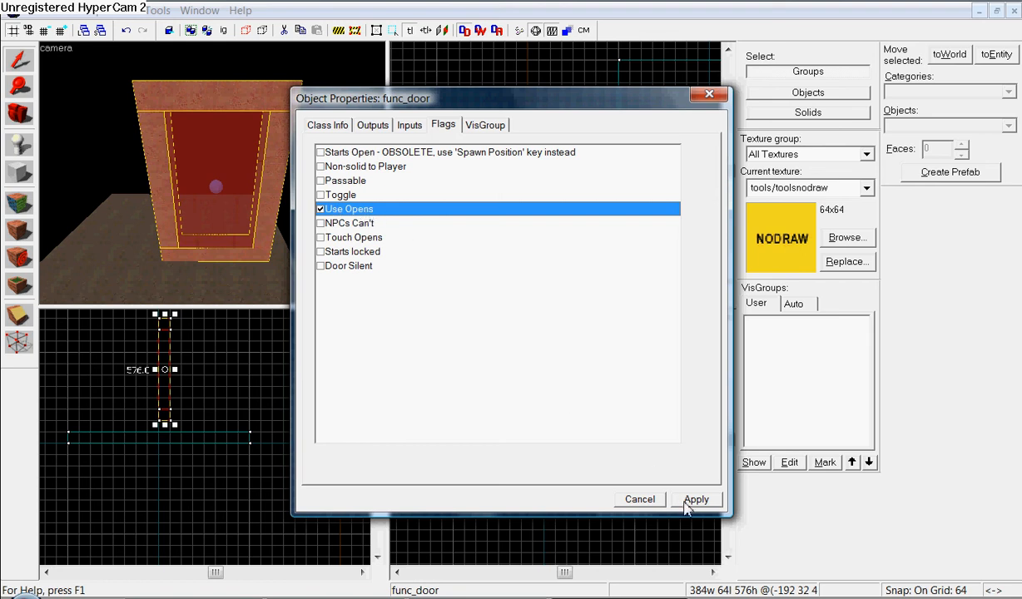
pyautogui.moveTo(423, 324)
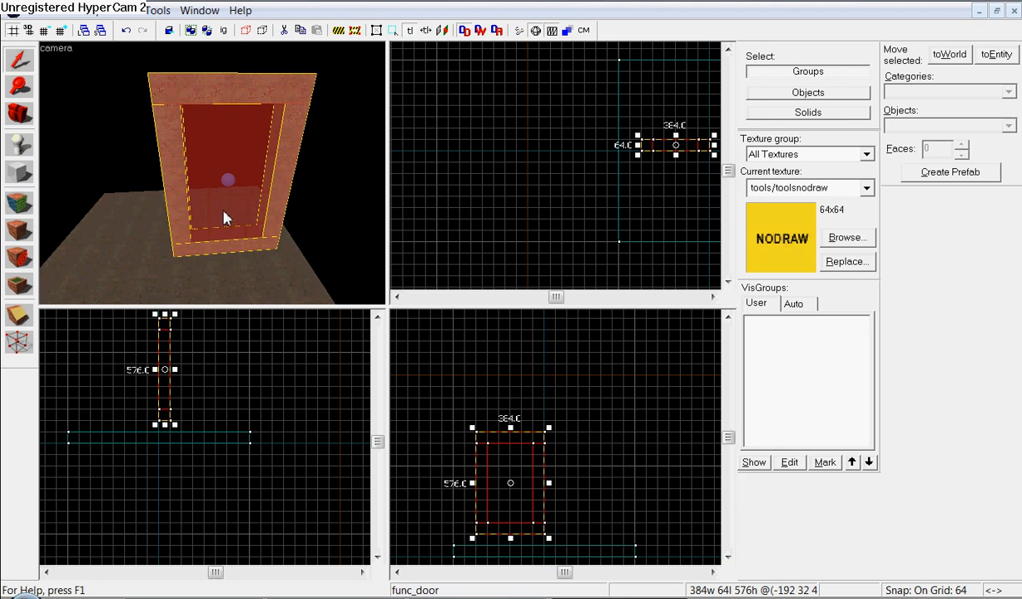
pyautogui.moveTo(231, 206)
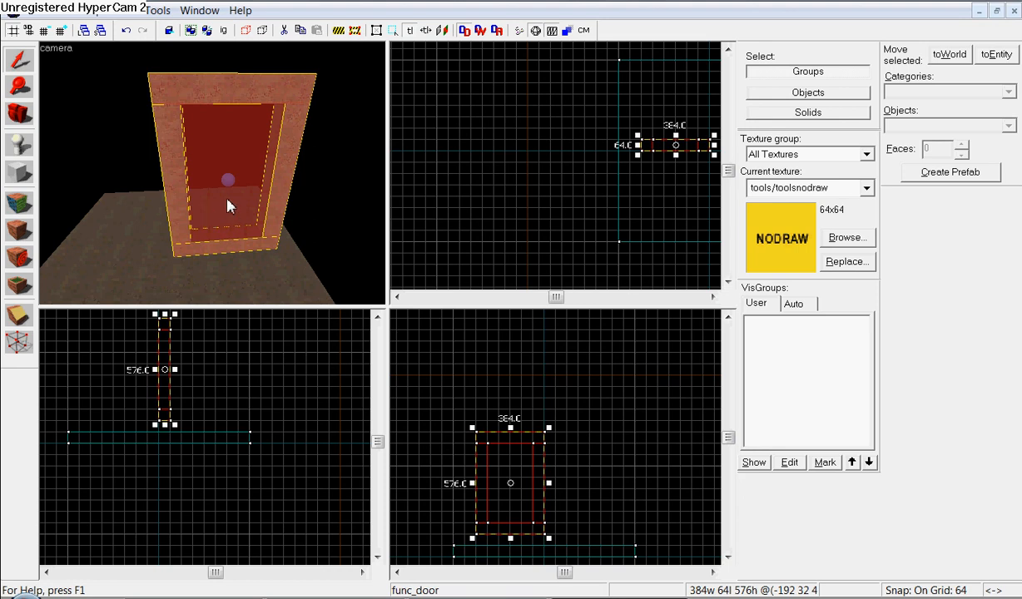